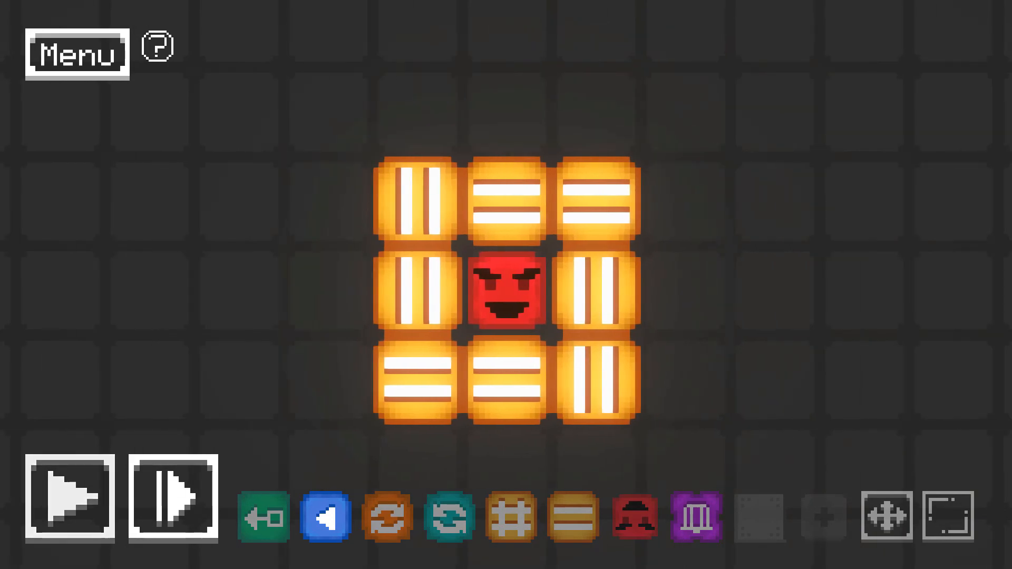
- Run the simulation to test the slider ring around the enemy against the rotator flood
left_click(67, 499)
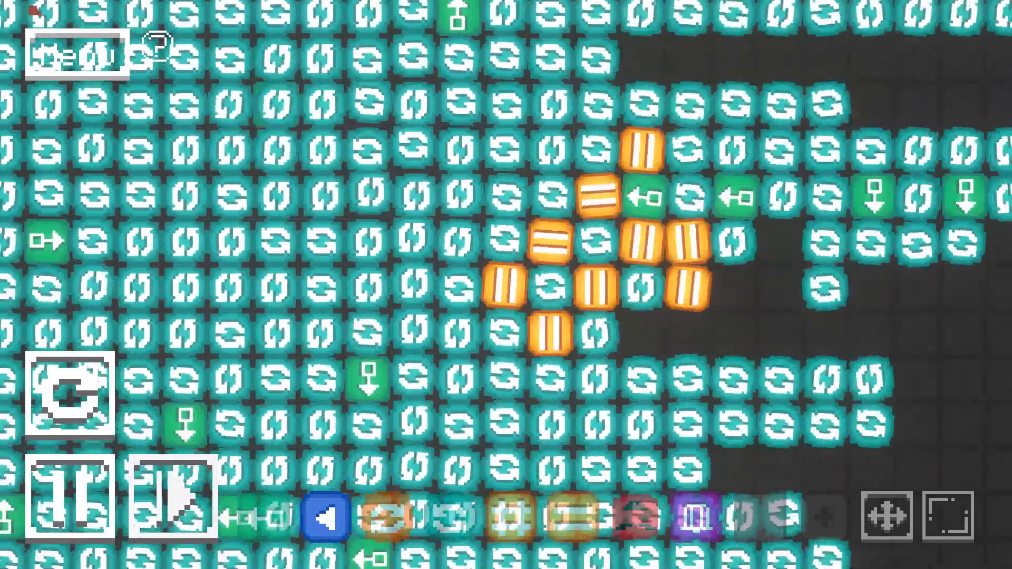
- Run the layered vault against the attackers, then stop and restore the design
left_click(68, 496)
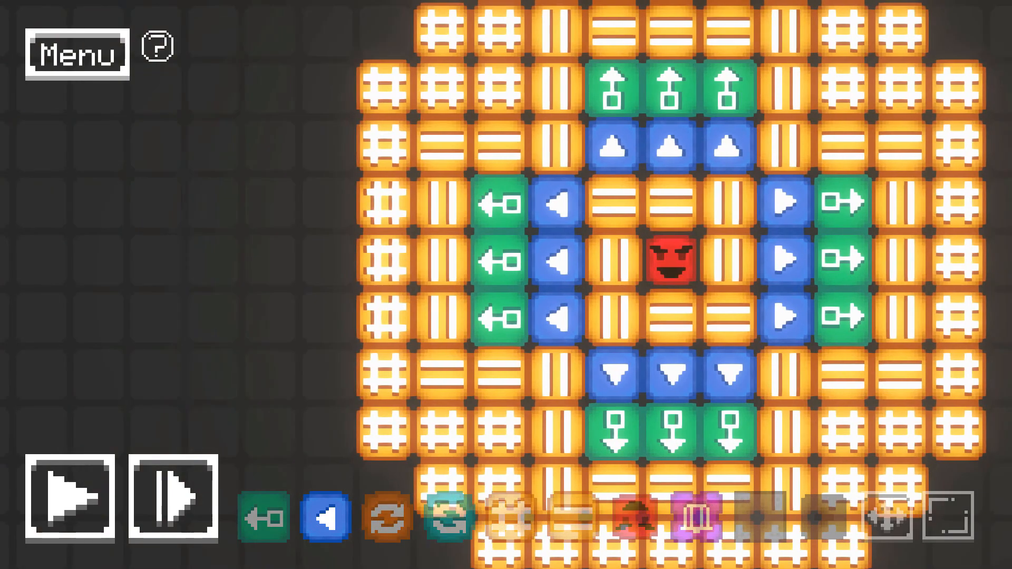
left_click(69, 497)
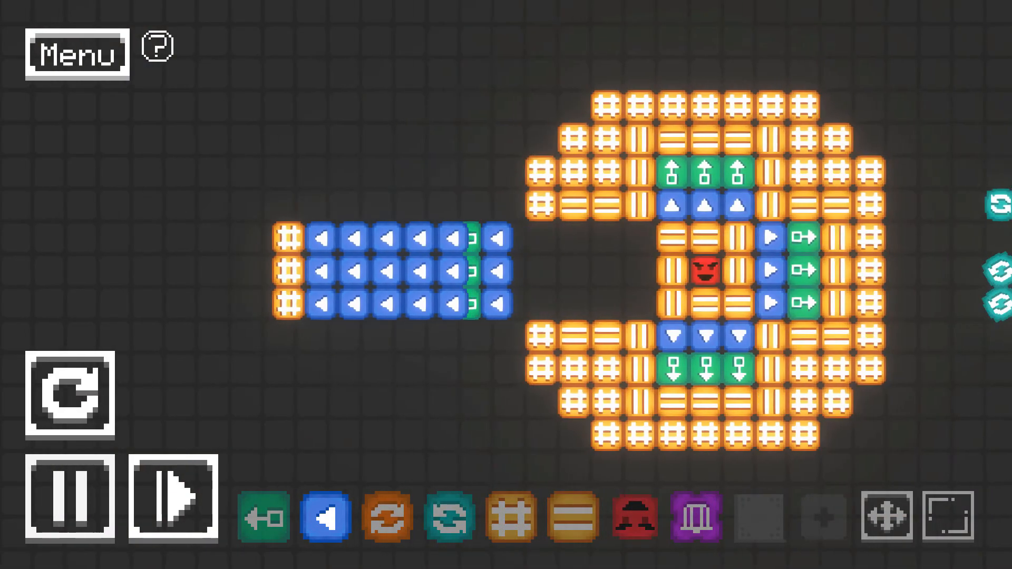
left_click(73, 497)
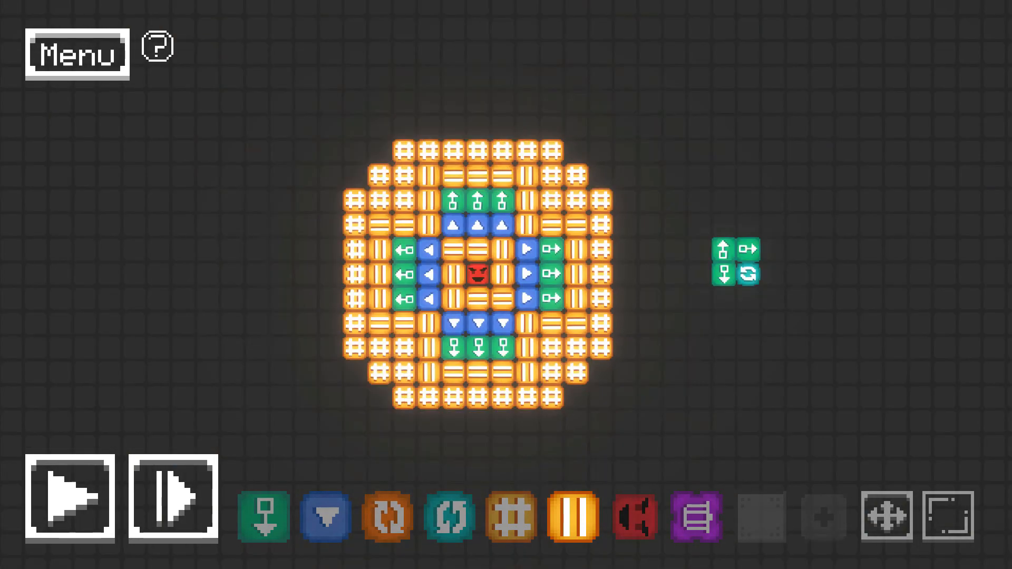
- Test the vault against the attack cluster as rotators break its outer walls
left_click(170, 498)
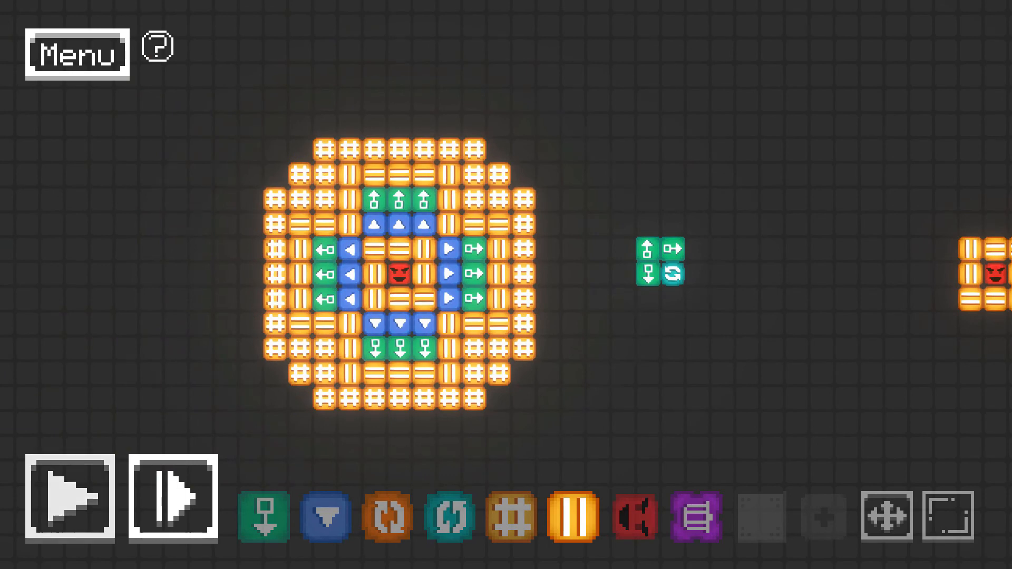
left_click(68, 499)
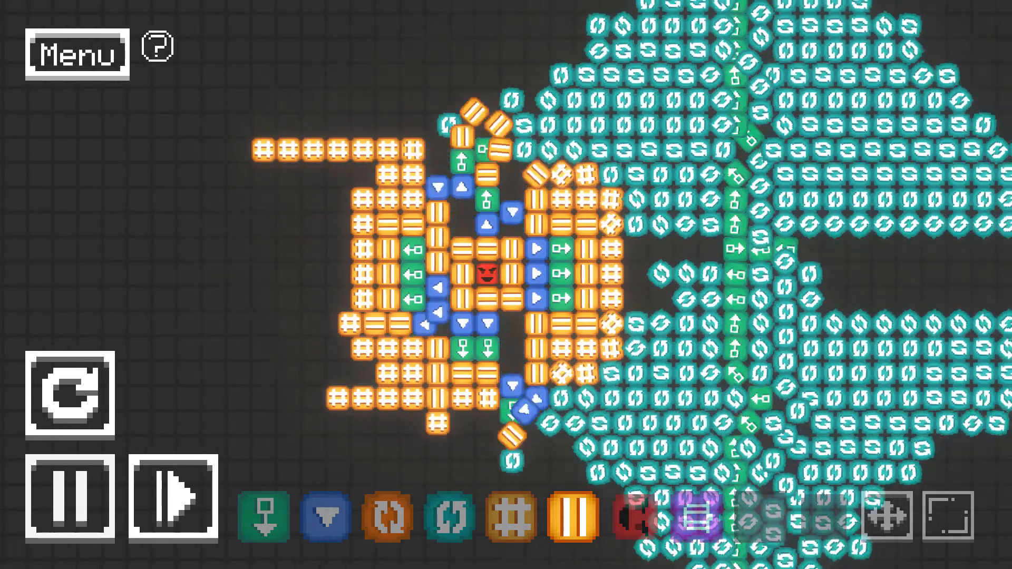
left_click(176, 500)
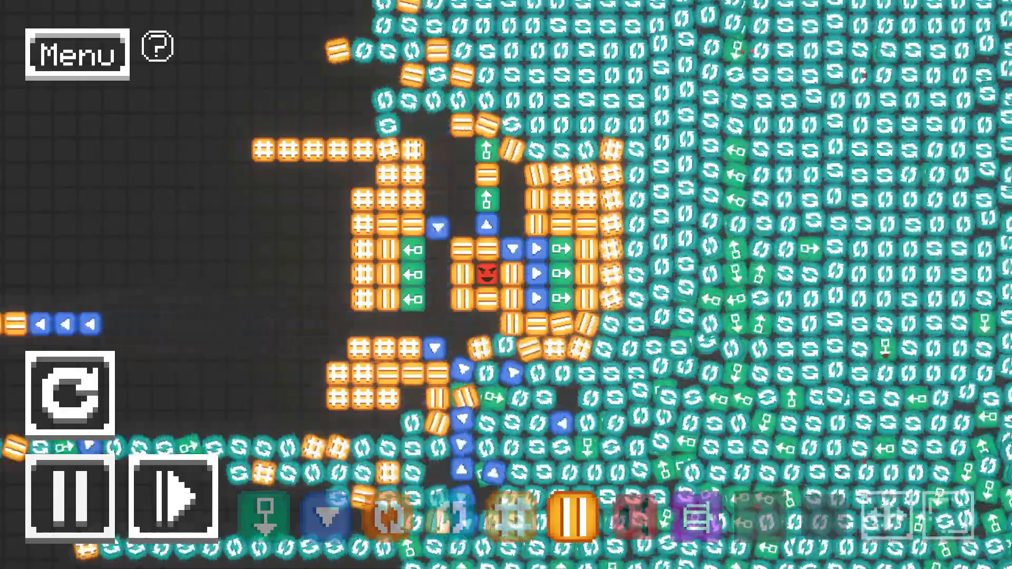
- Clear the failed test run to reset the level before painting the nested vault rings
left_click(175, 504)
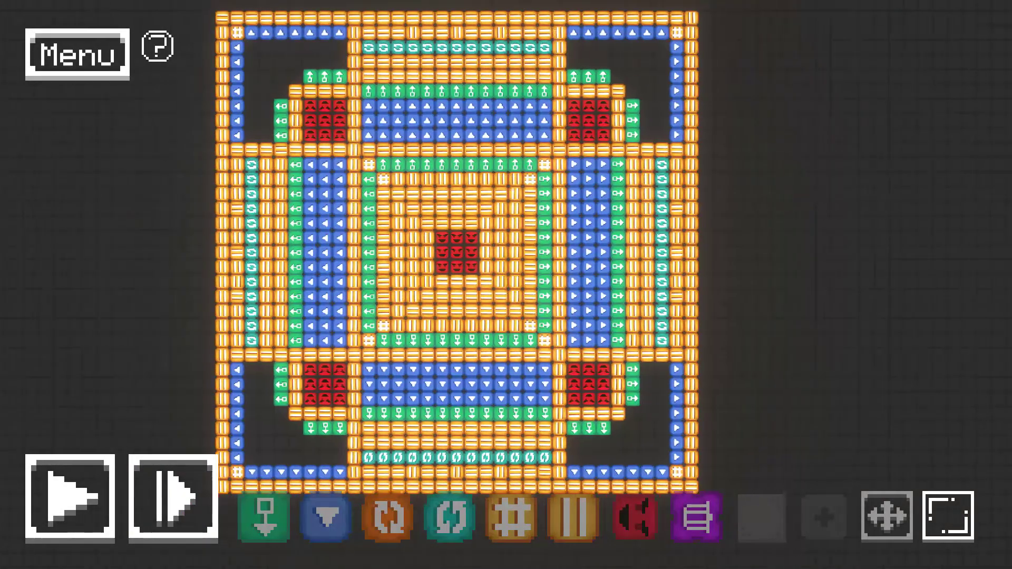
- Place a rotator row between slide cells with movers at the ends above the vault
left_click(69, 497)
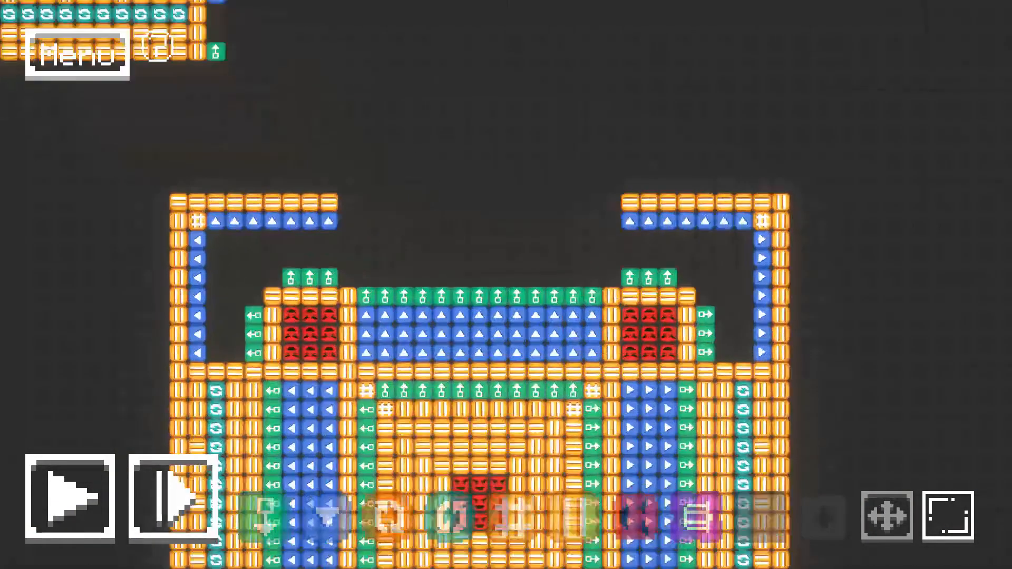
left_click(68, 500)
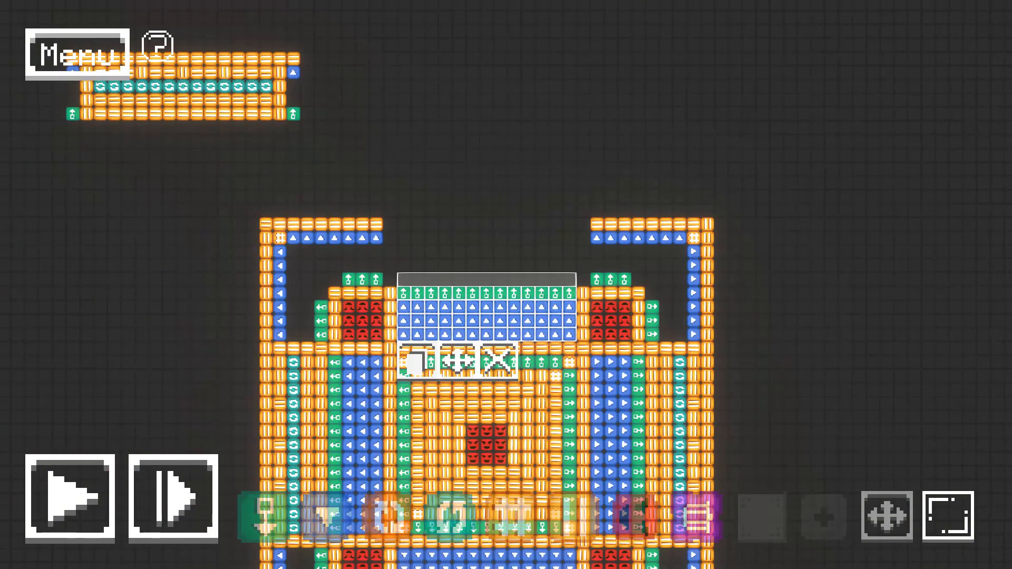
- Paste a mover block above the vault, run the test, and reset to the saved layout
left_click(170, 500)
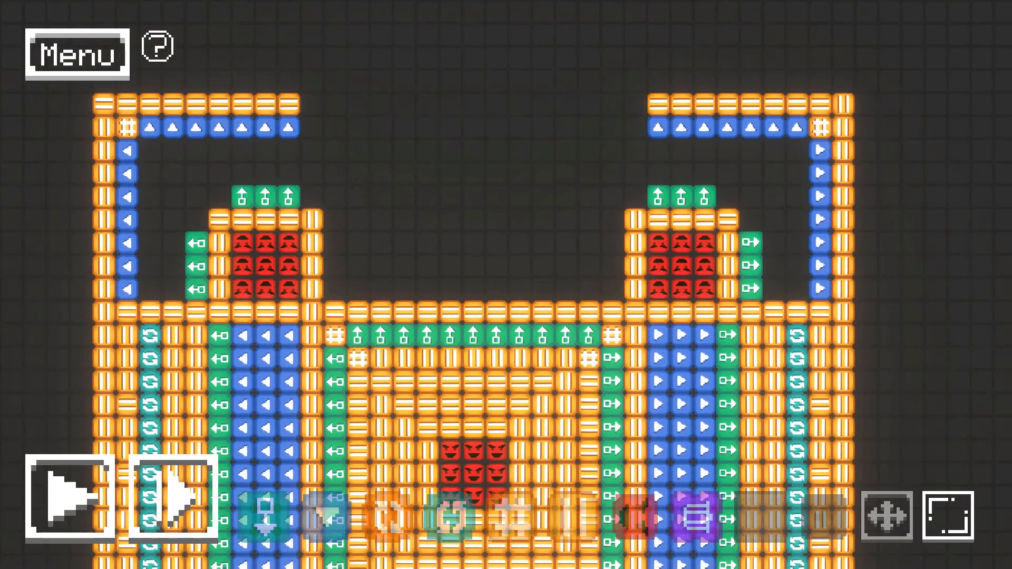
left_click(69, 502)
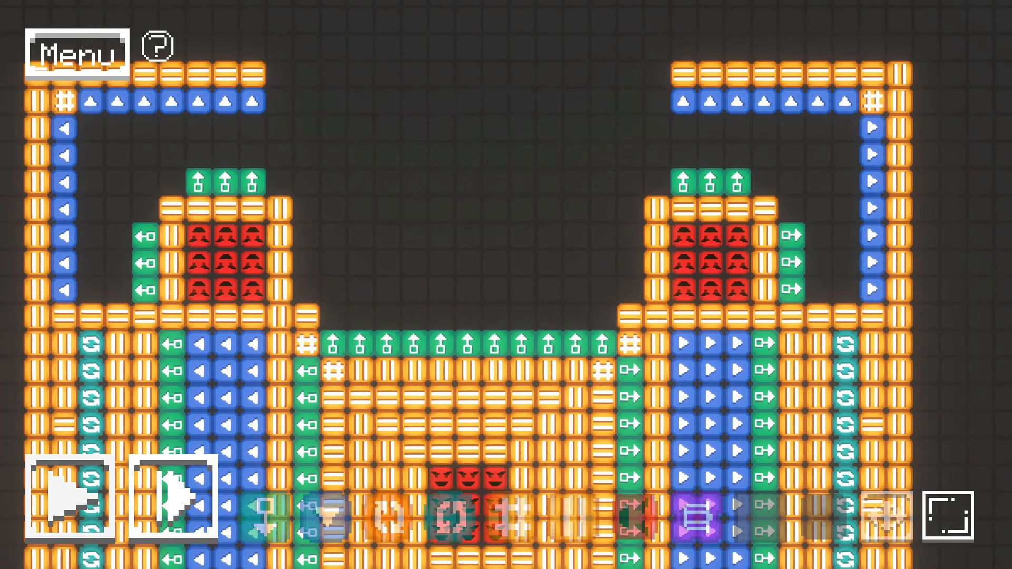
left_click(171, 501)
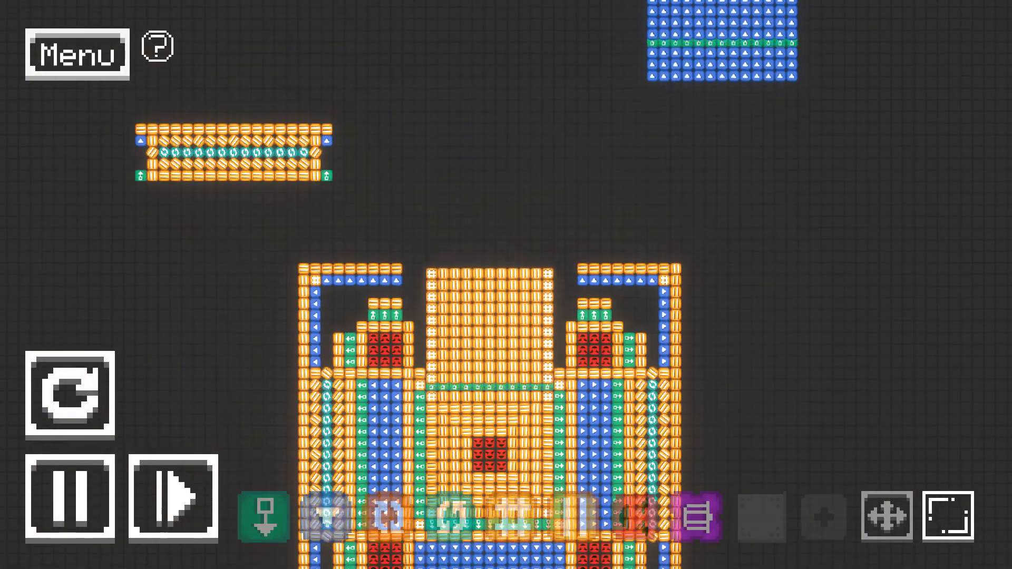
left_click(170, 497)
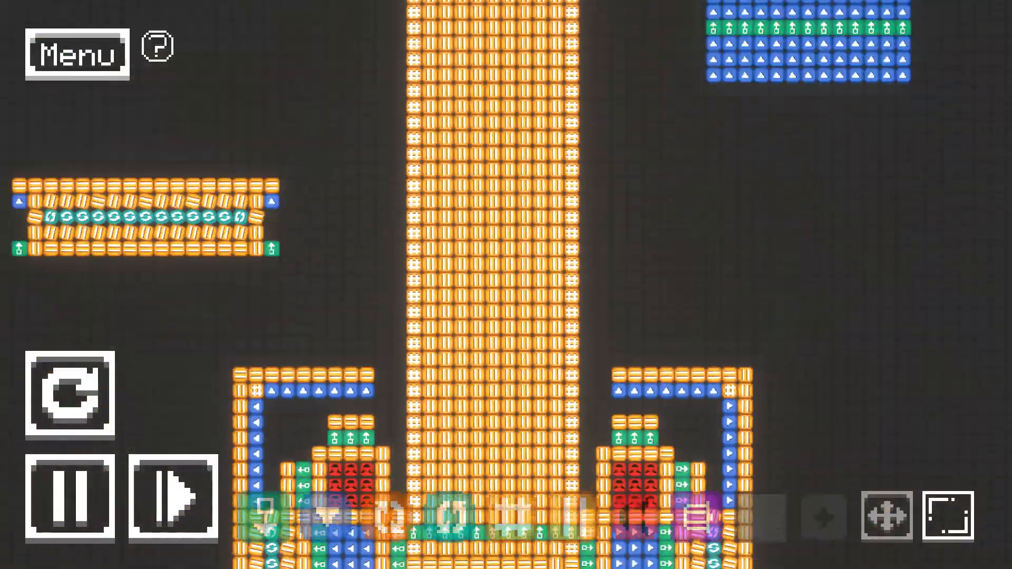
left_click(70, 394)
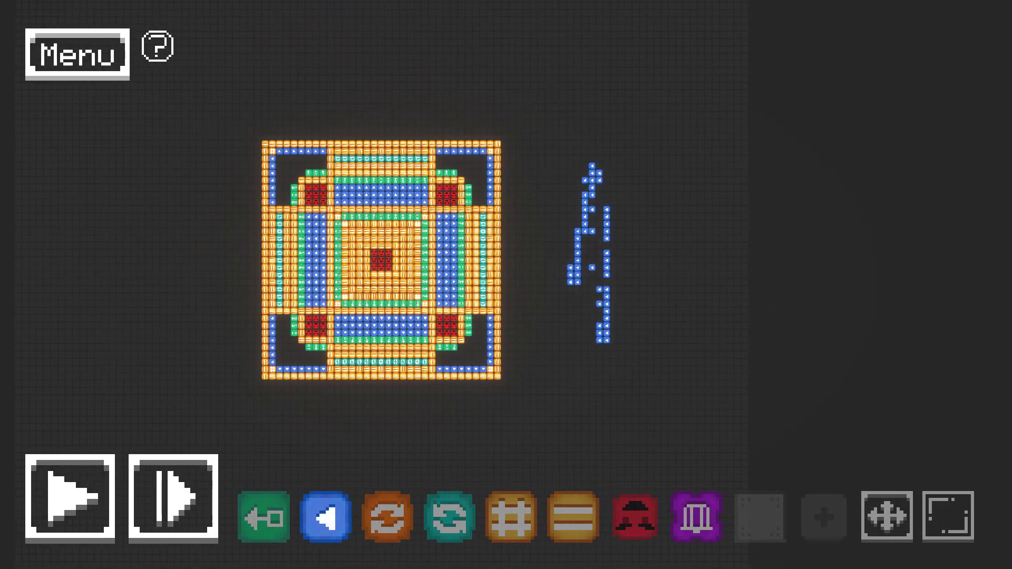
- Run the bottom-right generator-and-mover attacker, then stop and restore the layout
left_click(68, 495)
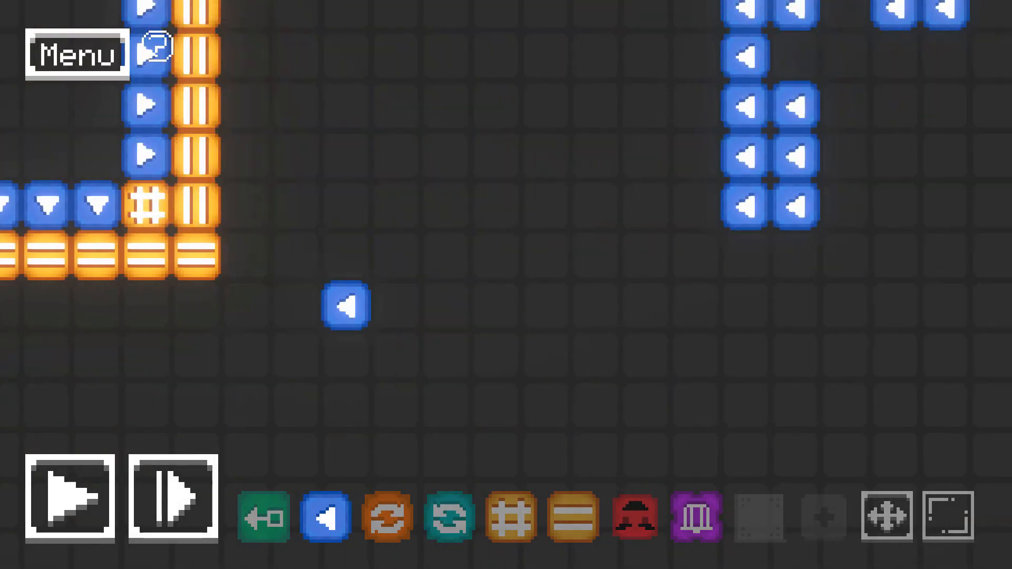
left_click(70, 498)
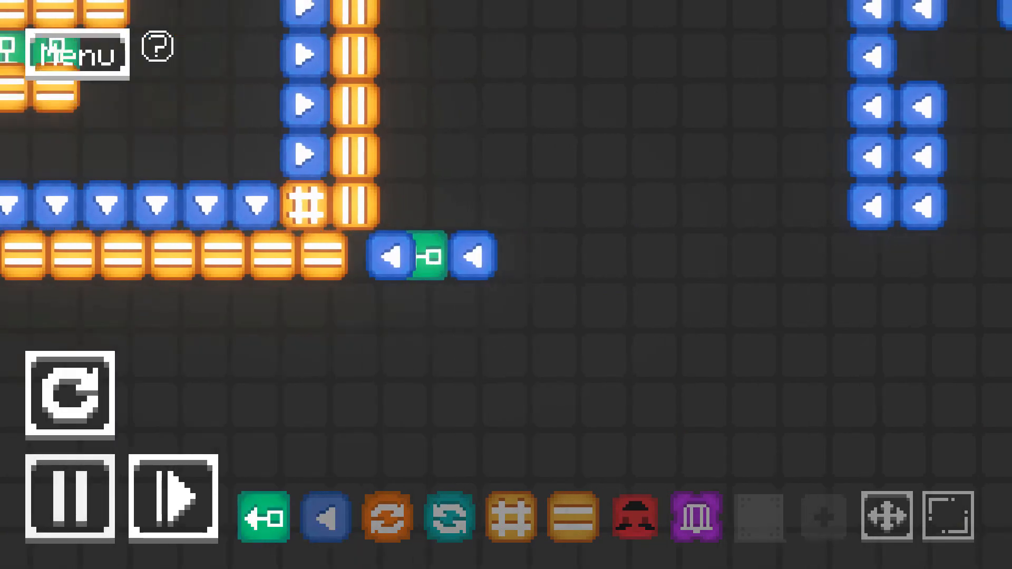
left_click(169, 500)
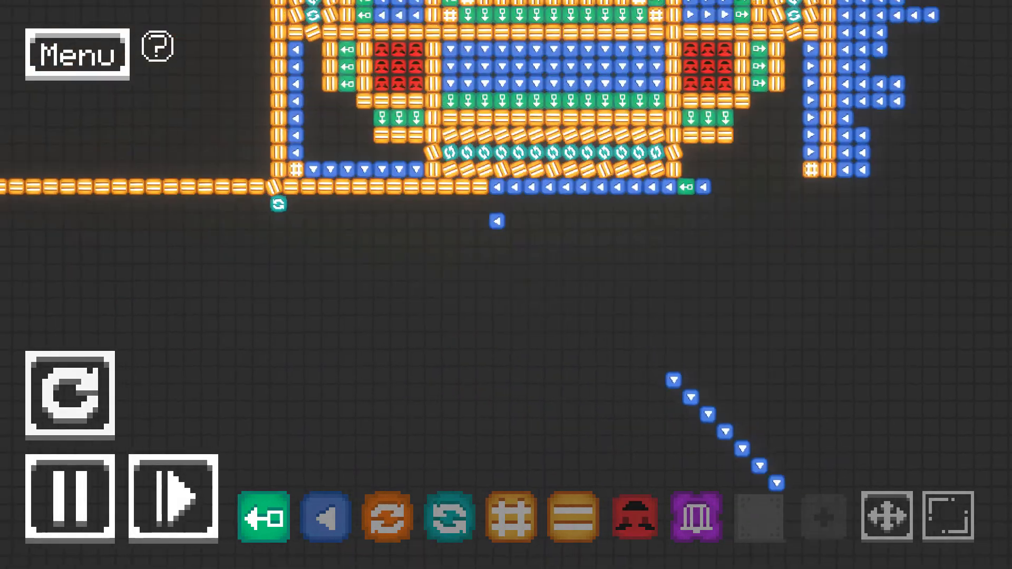
left_click(170, 497)
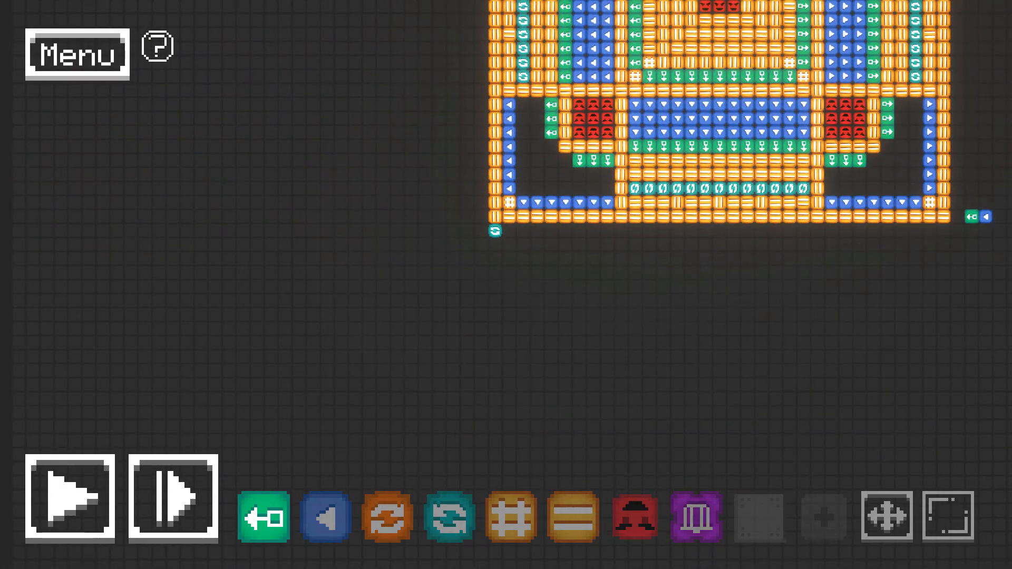
- Let the full attack run, then step through to inspect the damaged outer wall
left_click(70, 498)
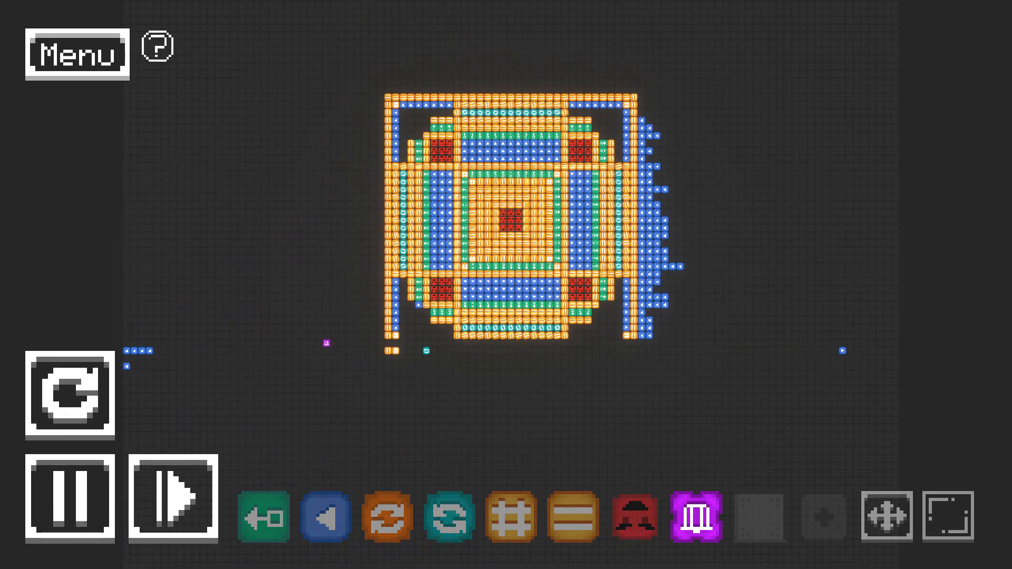
left_click(171, 502)
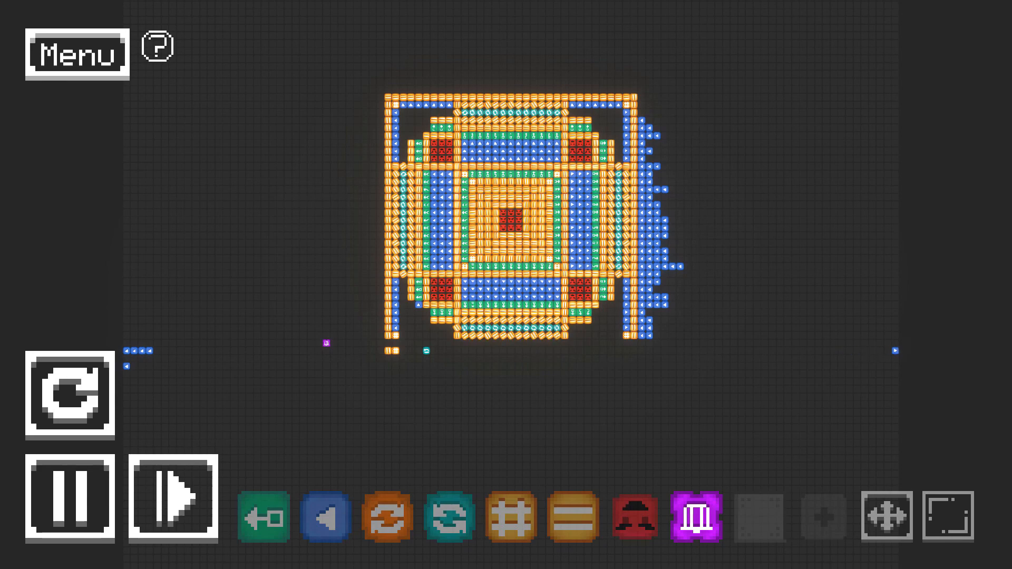
left_click(170, 504)
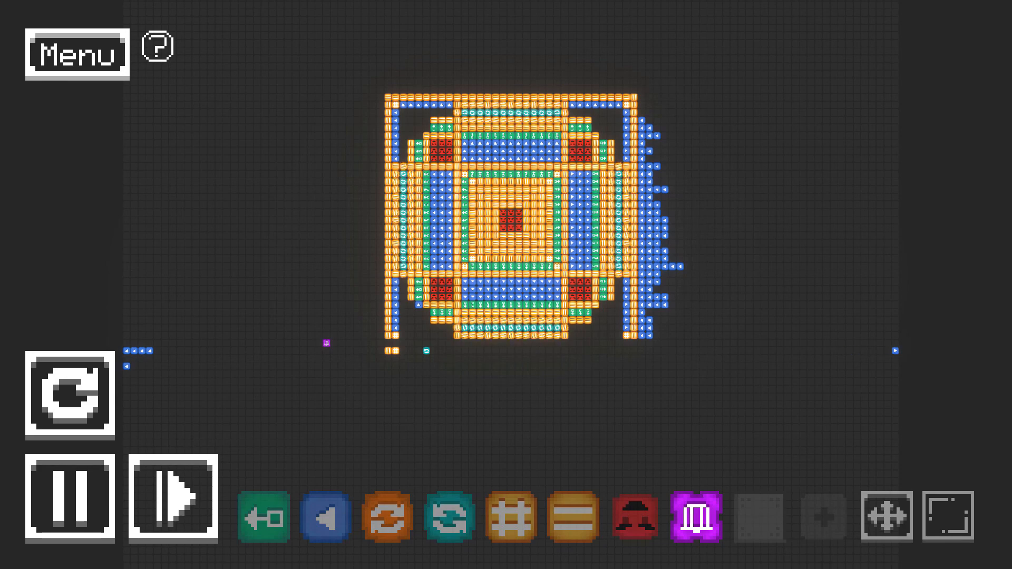